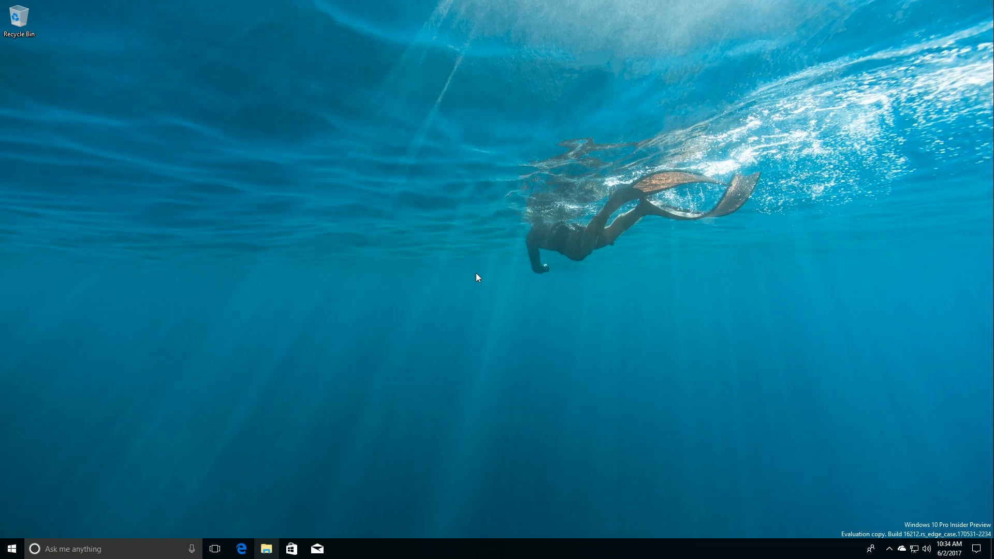
pyautogui.moveTo(893, 532)
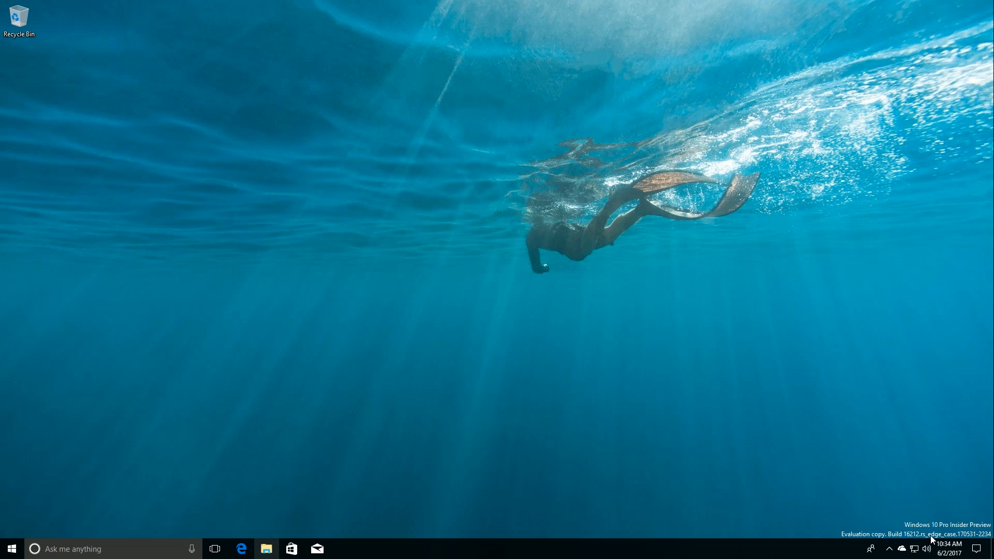
pyautogui.moveTo(919, 482)
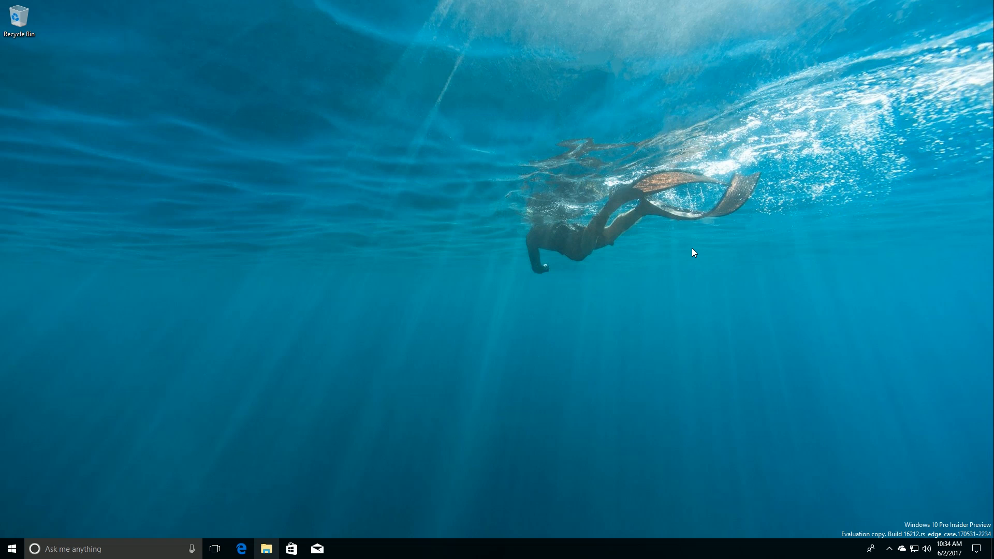
# Launch Windows Settings from the Start menu to show the settings home page.
pyautogui.click(7, 548)
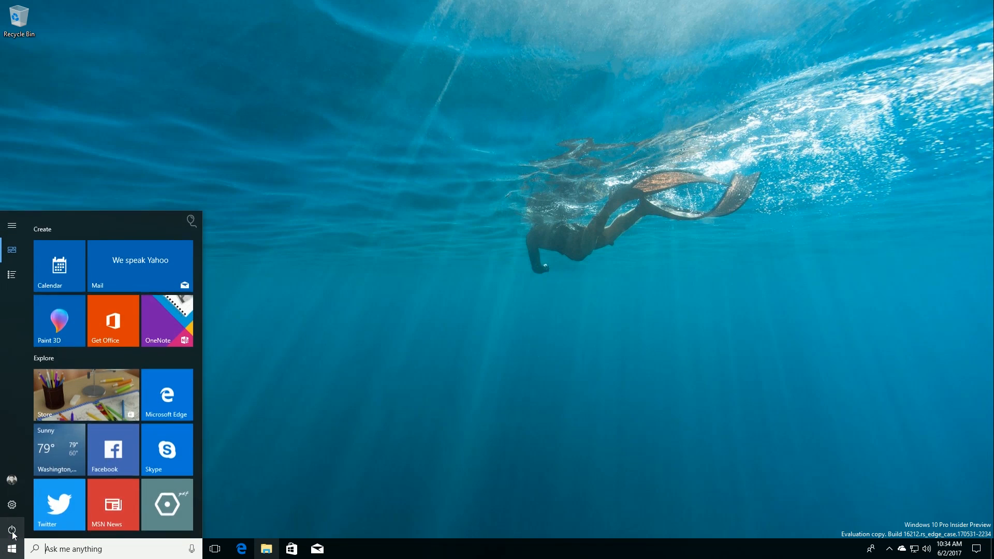
pyautogui.click(13, 529)
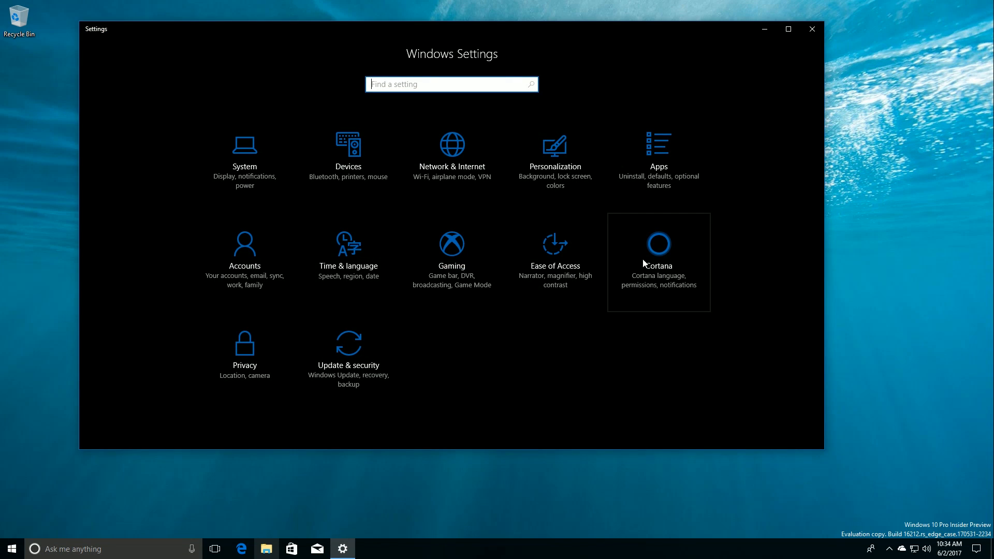
pyautogui.moveTo(507, 368)
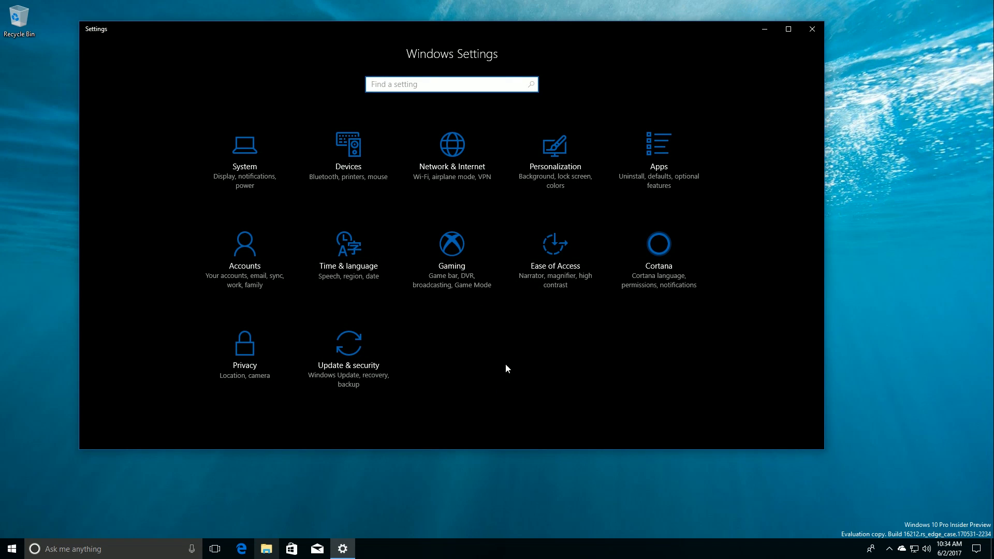
pyautogui.moveTo(681, 298)
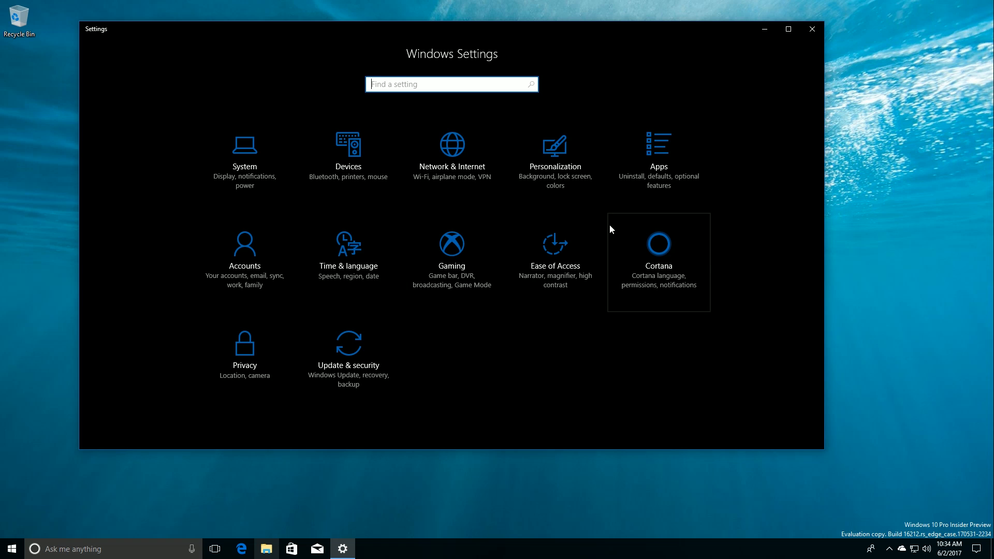
pyautogui.moveTo(478, 344)
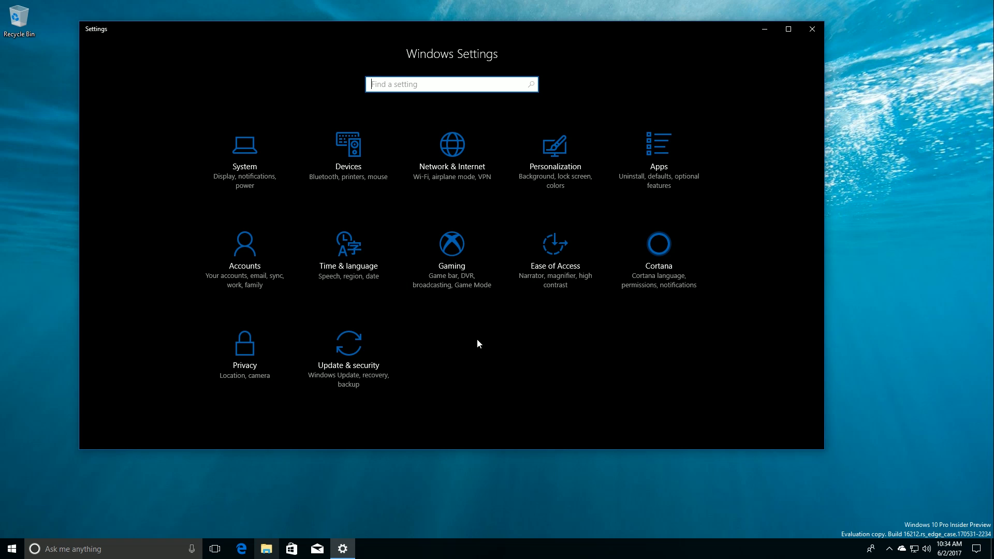
pyautogui.moveTo(666, 251)
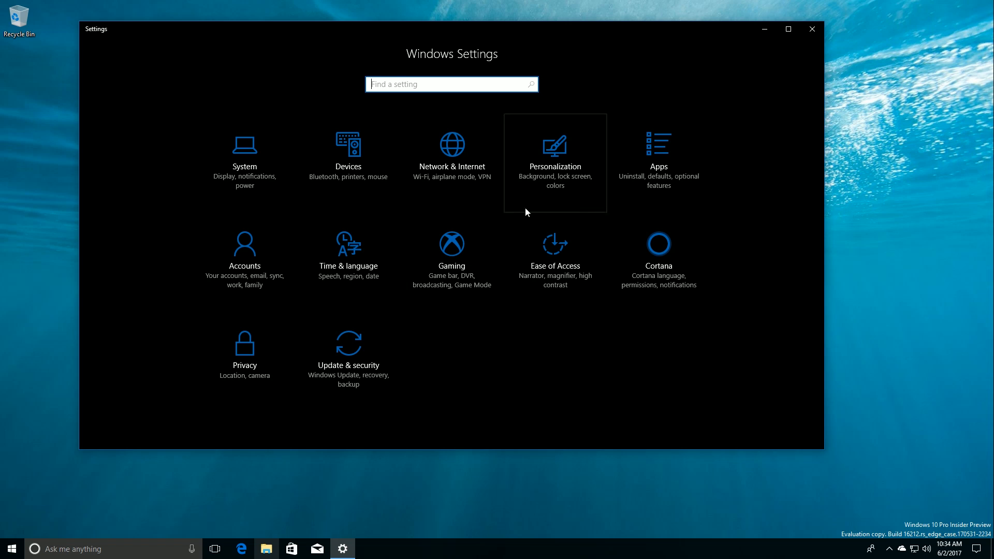
pyautogui.moveTo(431, 216)
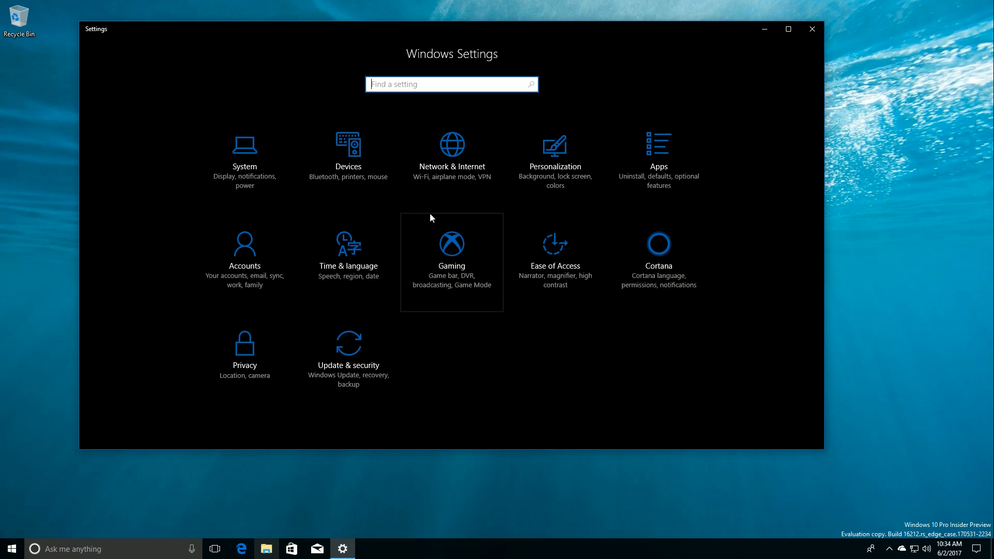
pyautogui.moveTo(551, 193)
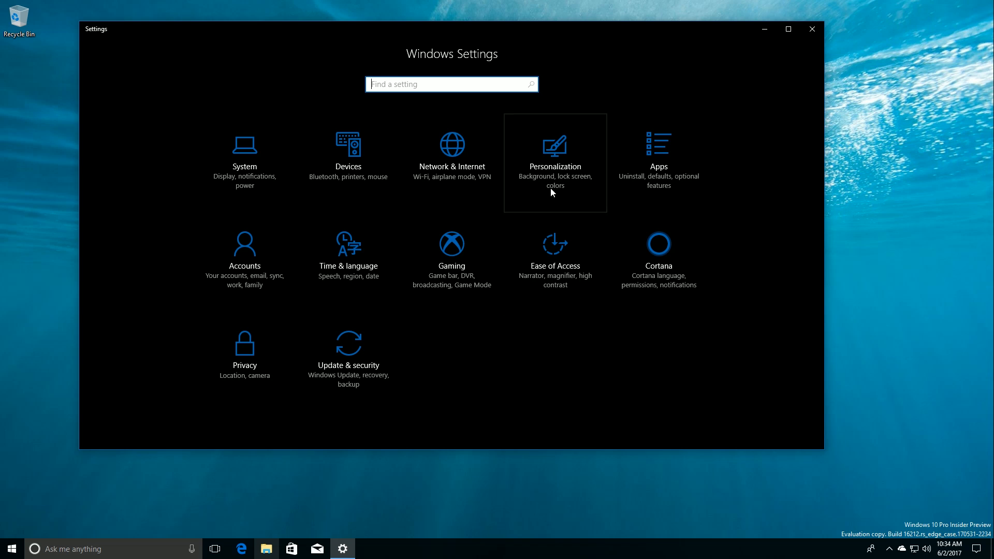
# View the Personalization Background page, then close Settings to reveal the desktop.
pyautogui.click(555, 150)
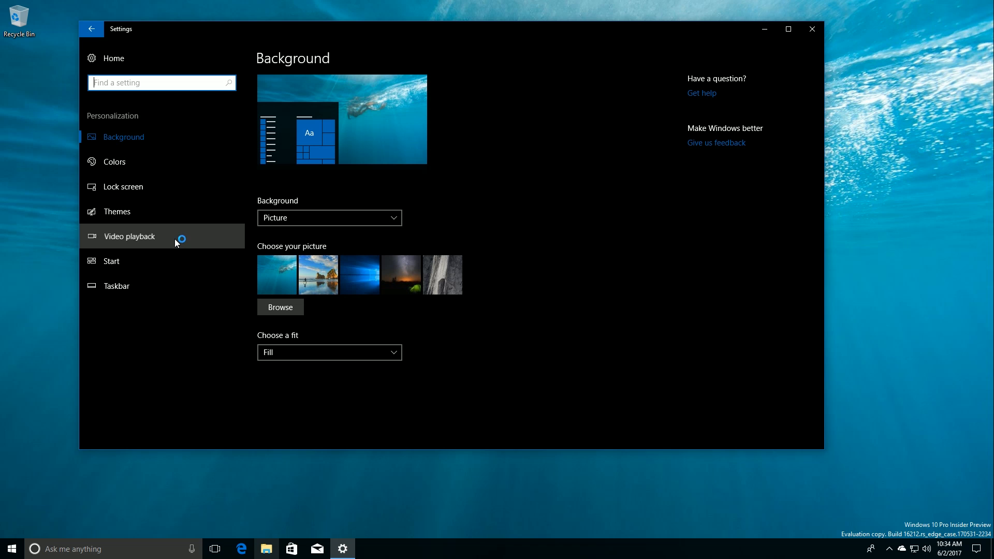
pyautogui.click(812, 29)
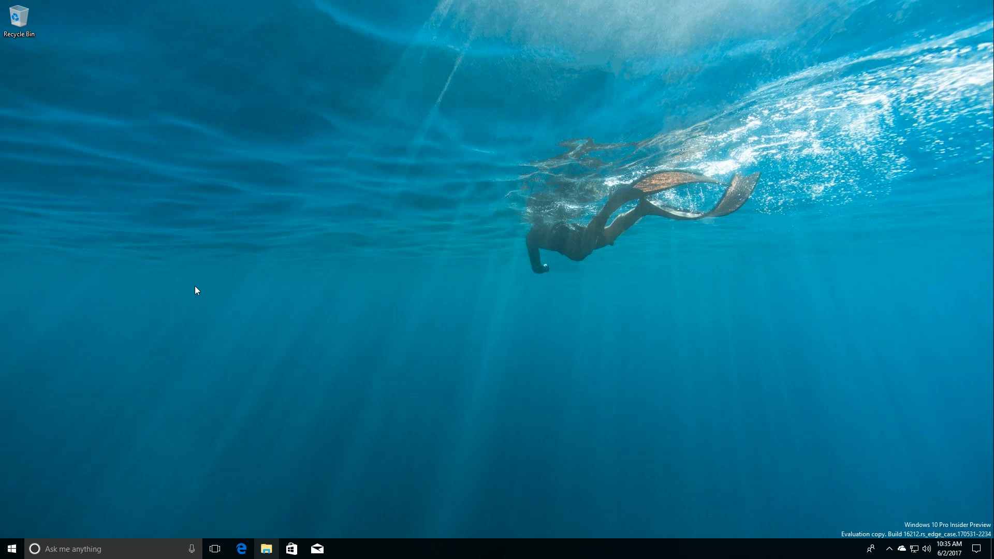
# Launch Microsoft Text Input Application from the Start menu's full app list.
pyautogui.click(9, 549)
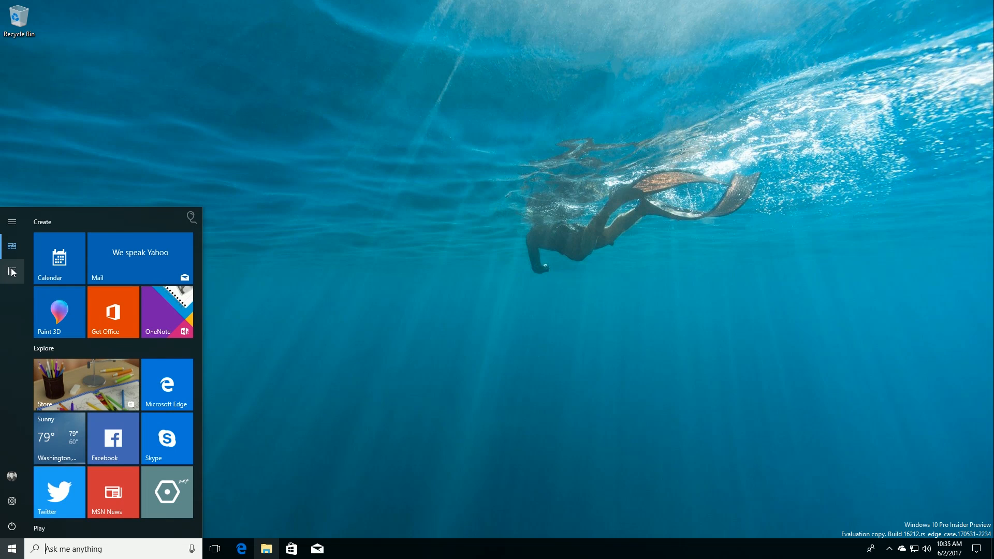
pyautogui.click(11, 271)
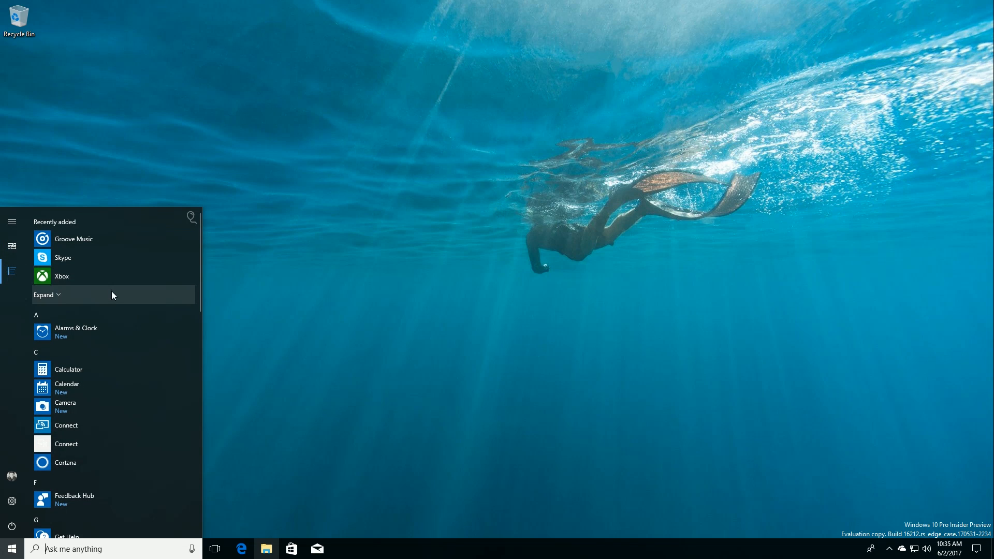
pyautogui.scroll(-3)
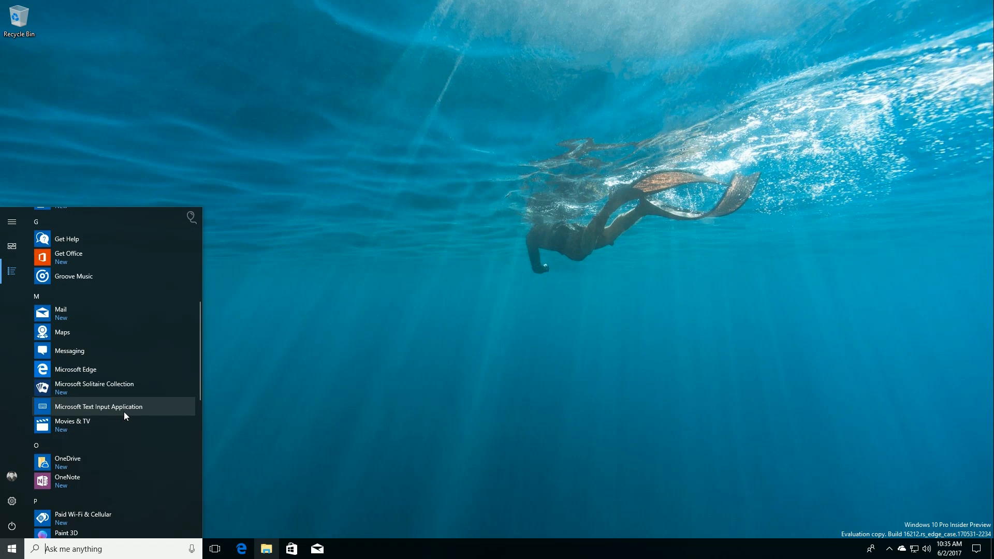
pyautogui.click(97, 406)
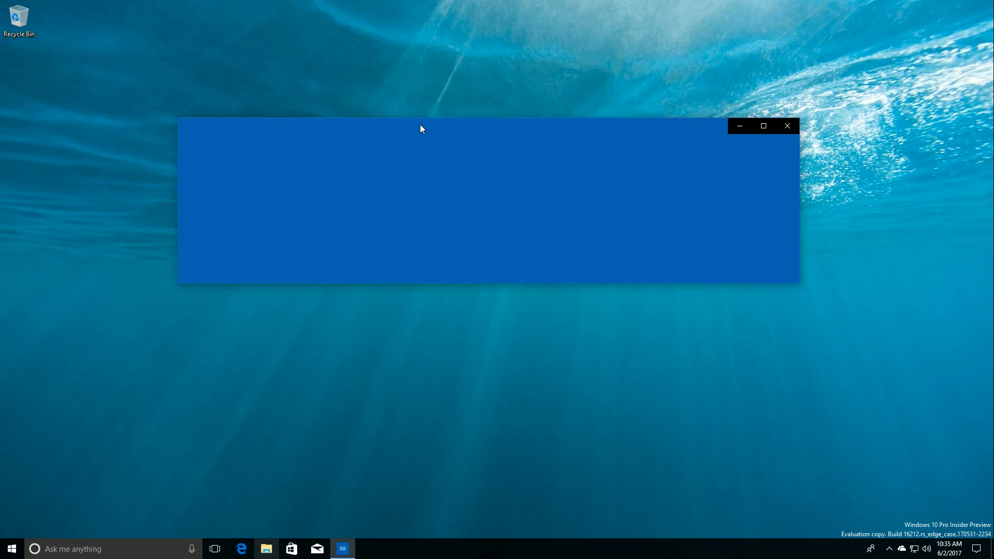
pyautogui.moveTo(422, 126)
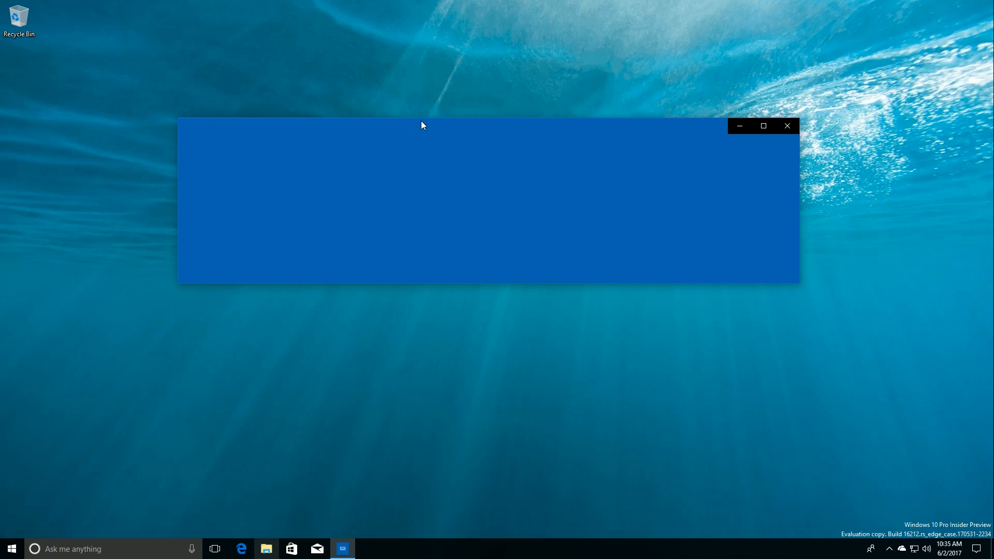
# Move the blank text input window lower on the desktop, then close it.
pyautogui.moveTo(422, 125); pyautogui.dragTo(436, 349)
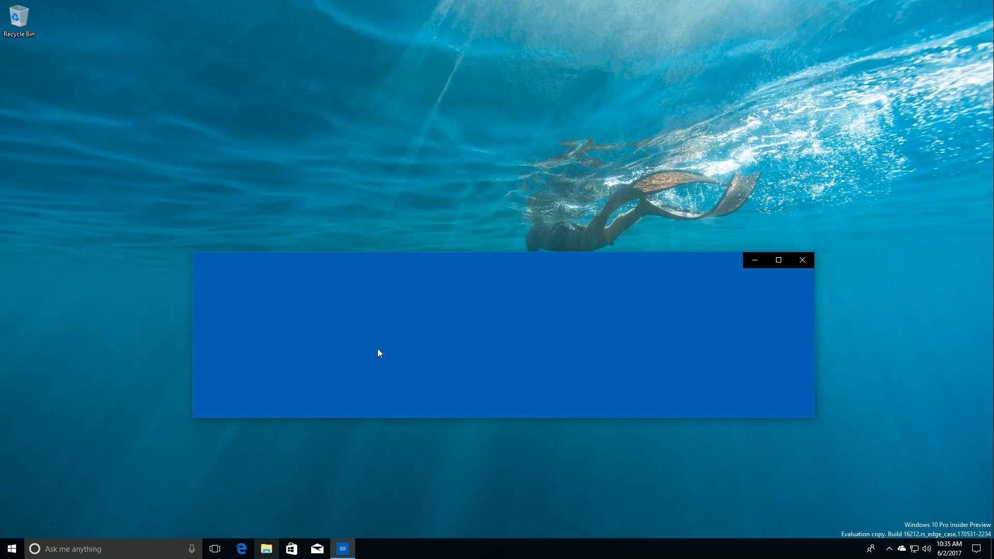
pyautogui.moveTo(750, 341)
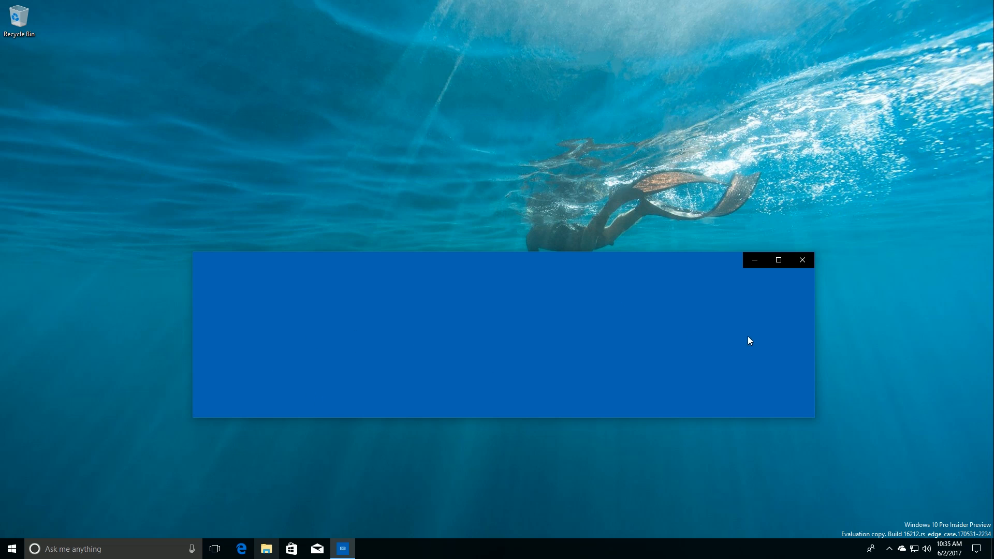
pyautogui.click(779, 260)
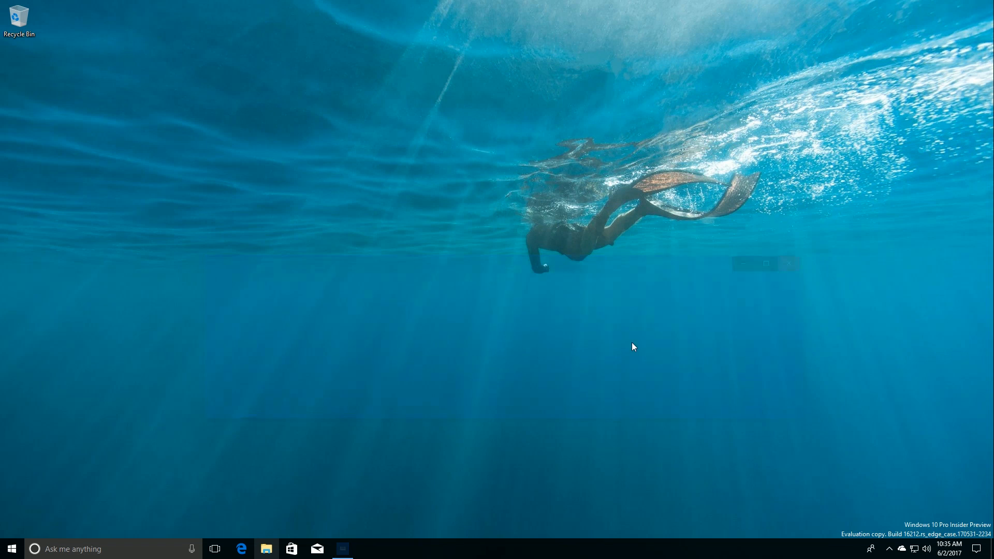
# Show the Start menu's full alphabetical list of installed apps.
pyautogui.click(8, 548)
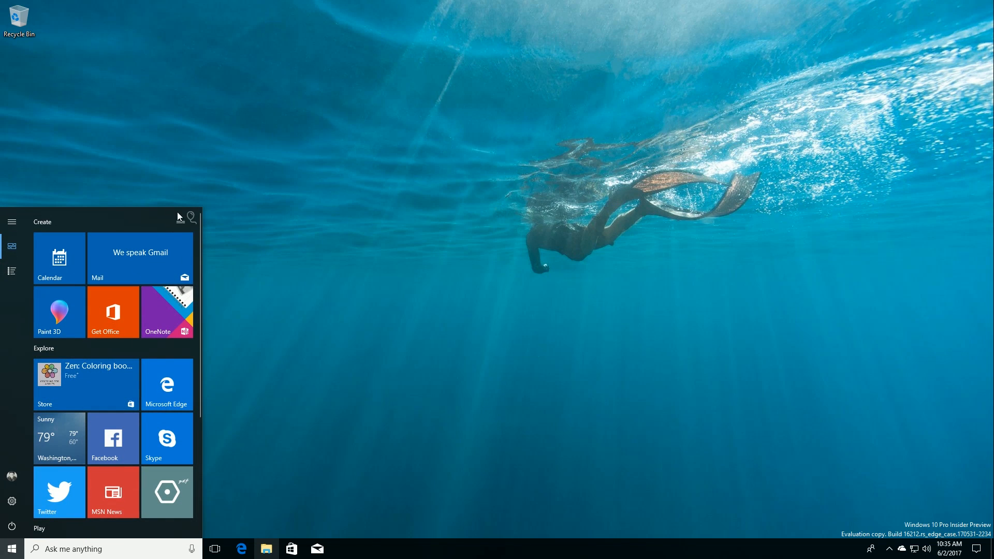
pyautogui.moveTo(27, 283)
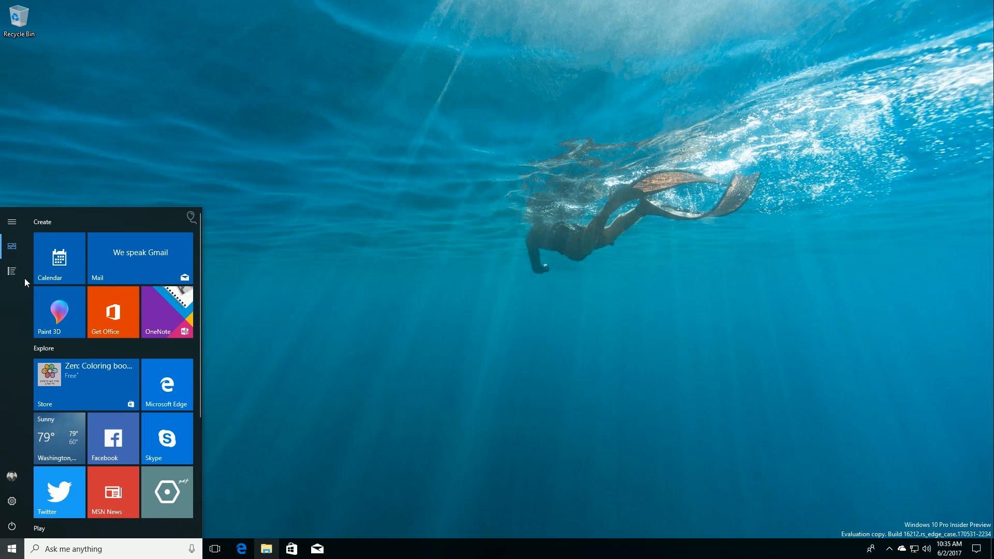
pyautogui.click(13, 271)
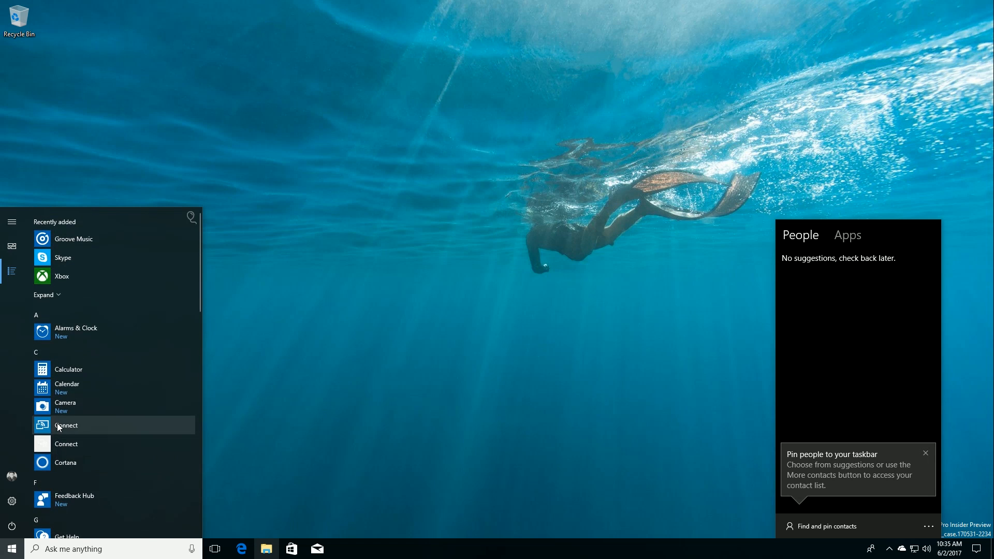
# Launch Calculator, then dismiss Groove Music's 'Get Groove on your phone' prompt.
pyautogui.click(68, 368)
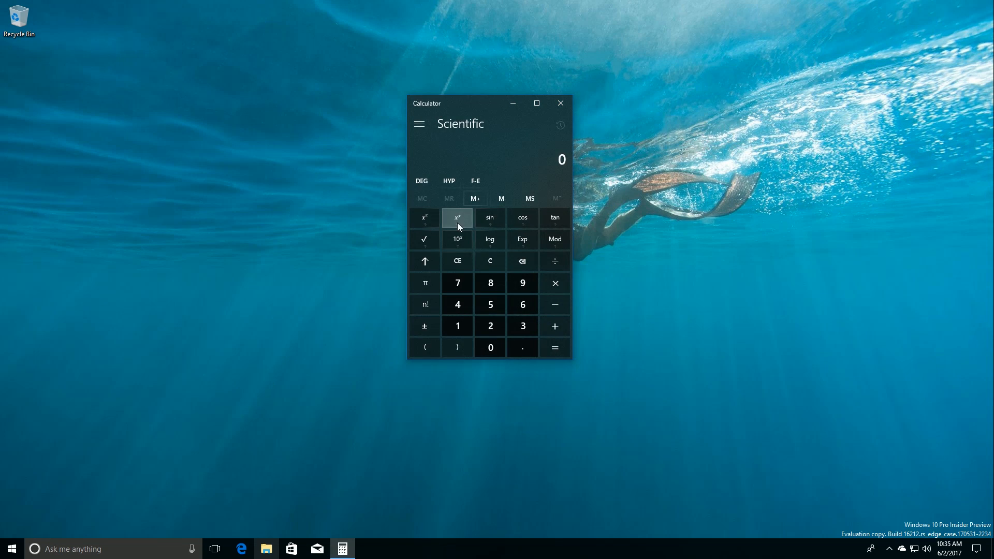
pyautogui.moveTo(443, 197)
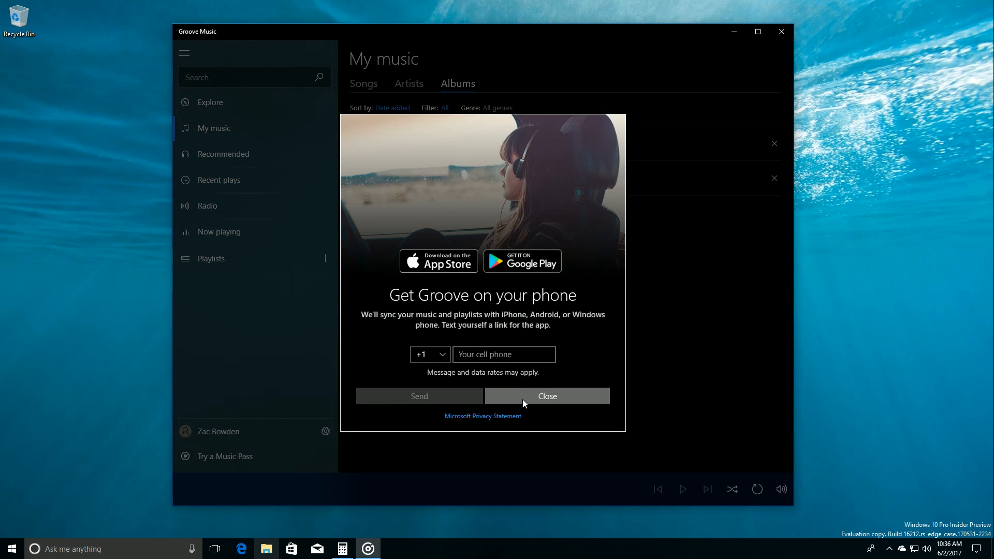
pyautogui.click(546, 396)
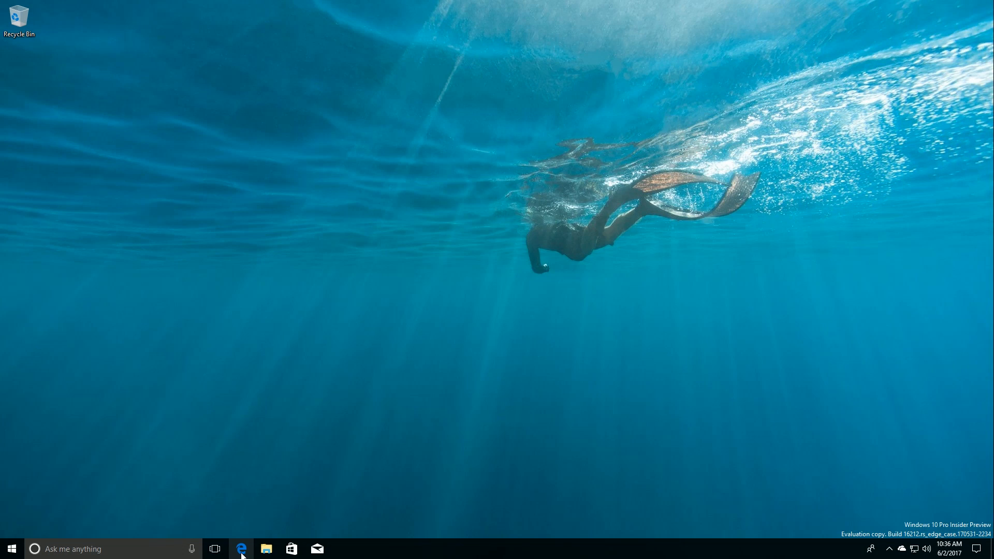
# Launch Edge from the taskbar and close it, leaving the empty desktop.
pyautogui.click(240, 549)
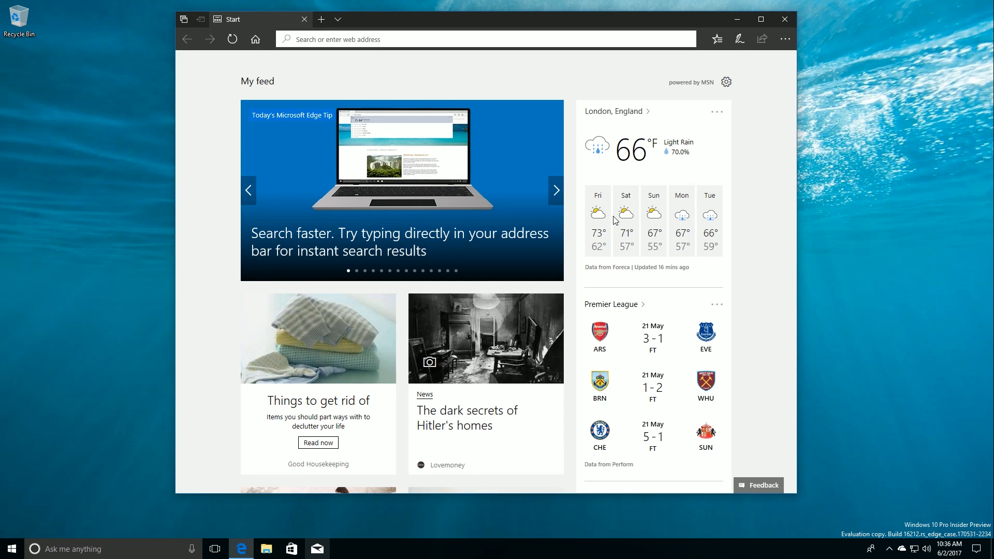
pyautogui.click(782, 18)
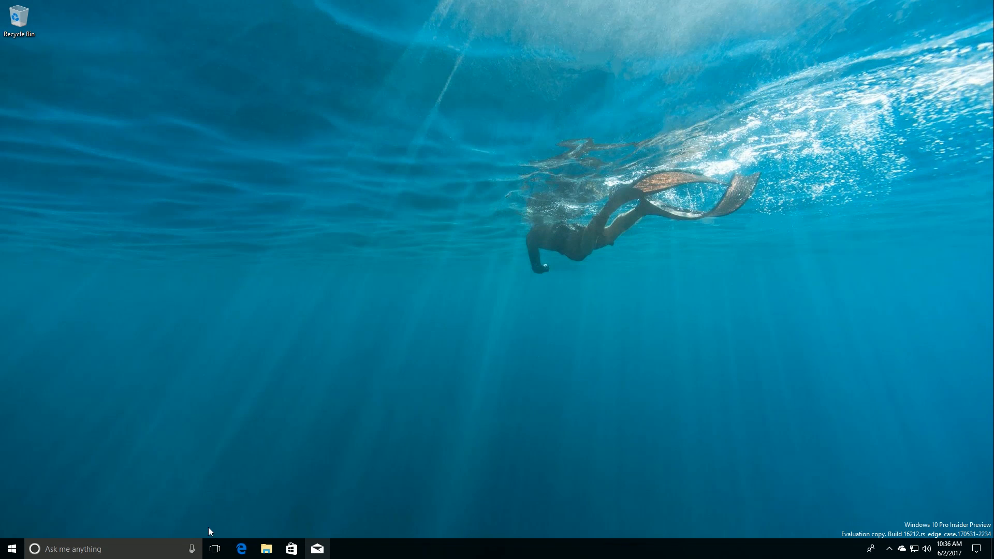
pyautogui.click(240, 549)
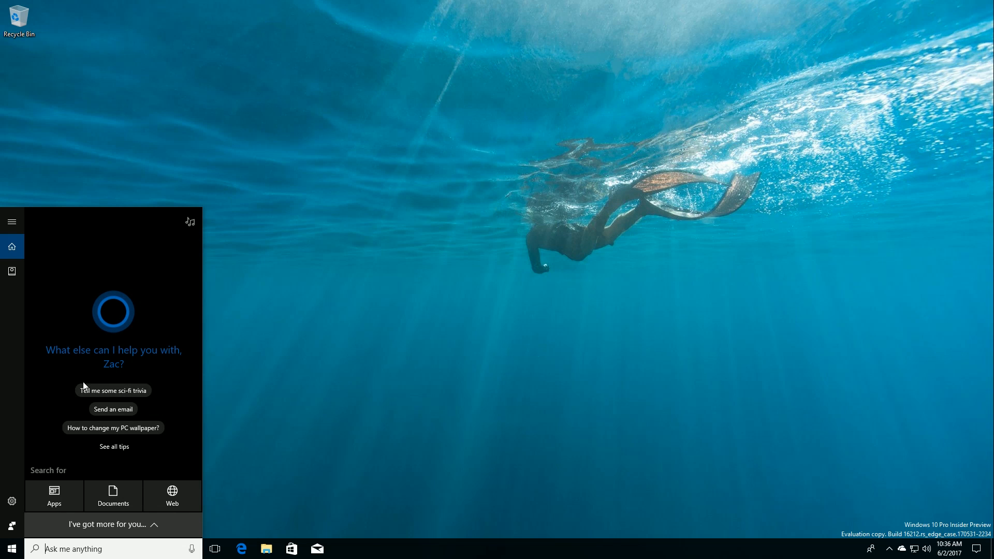
pyautogui.moveTo(127, 447)
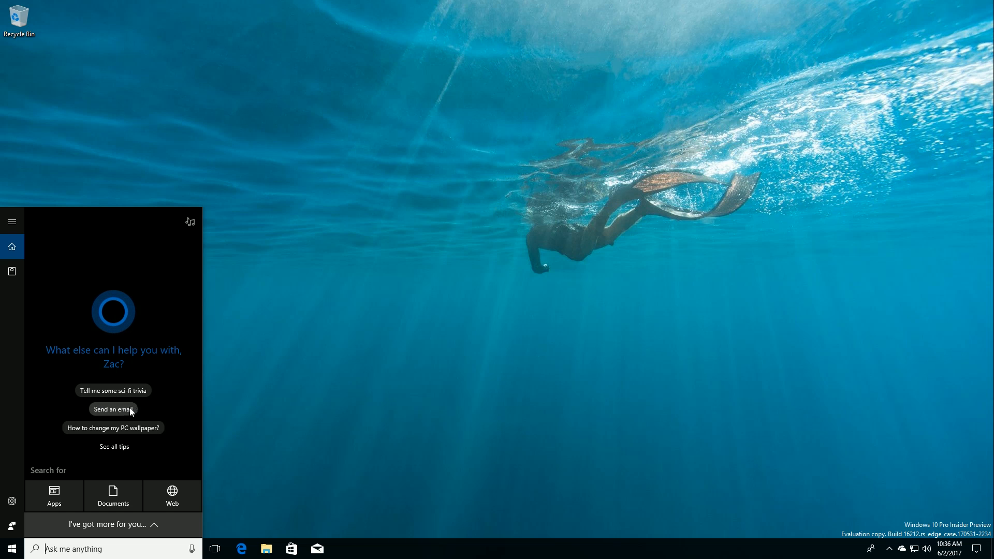
pyautogui.moveTo(583, 323)
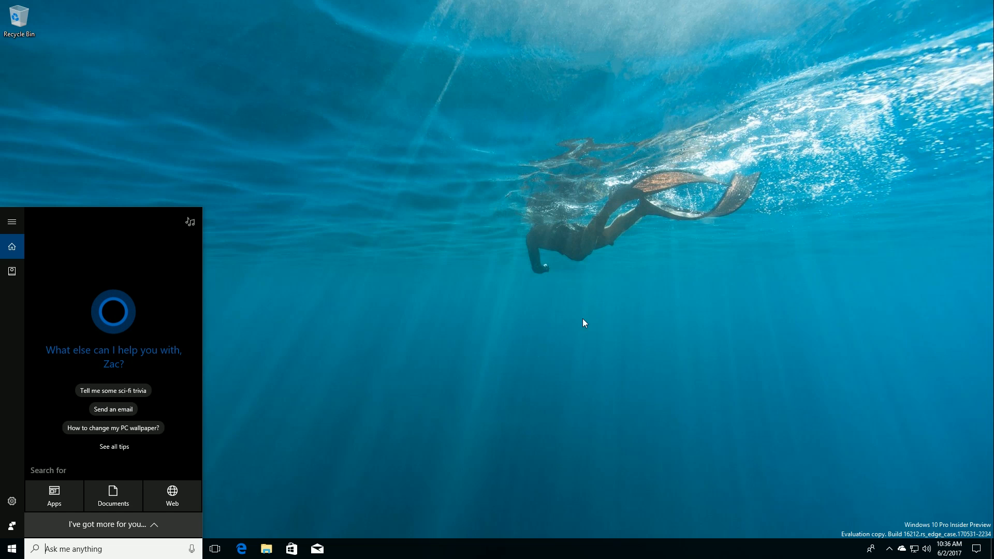
pyautogui.moveTo(601, 319)
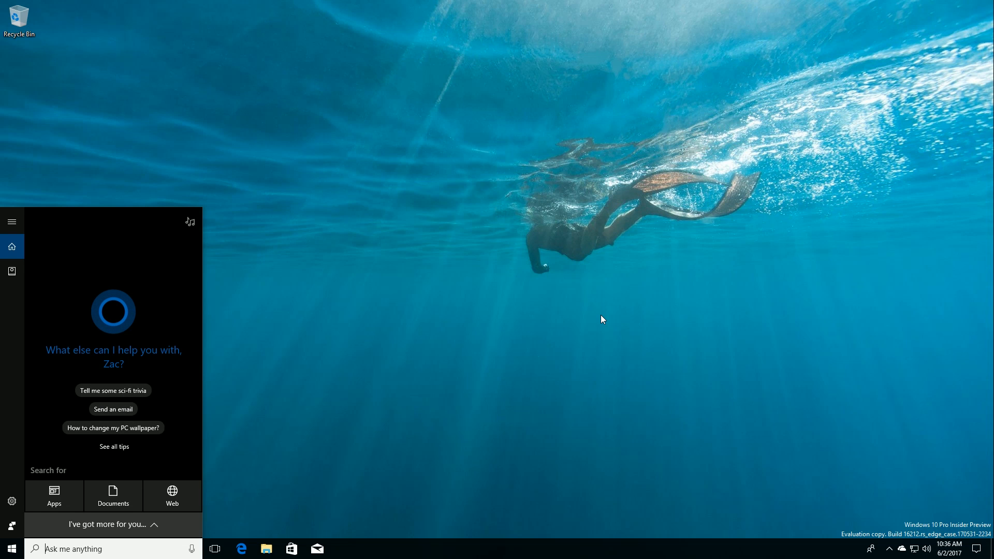
pyautogui.click(602, 319)
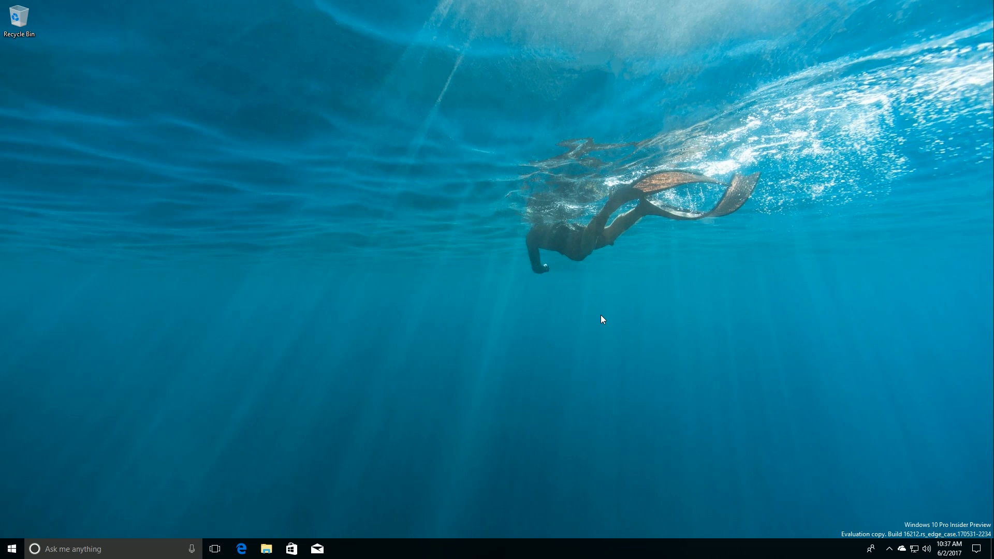